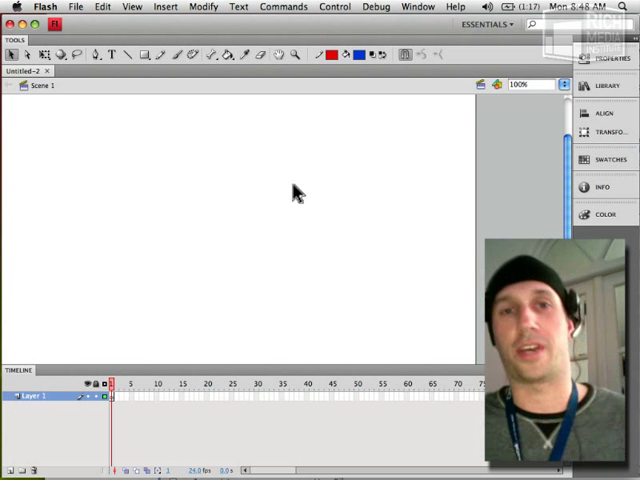
mouse_move(197, 127)
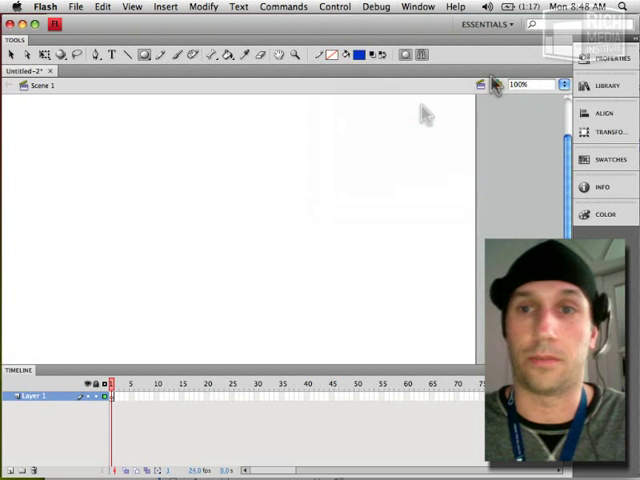
- Draw a blue, outline-free circle near the stage's top-left corner
left_click_drag(50, 130, 95, 175)
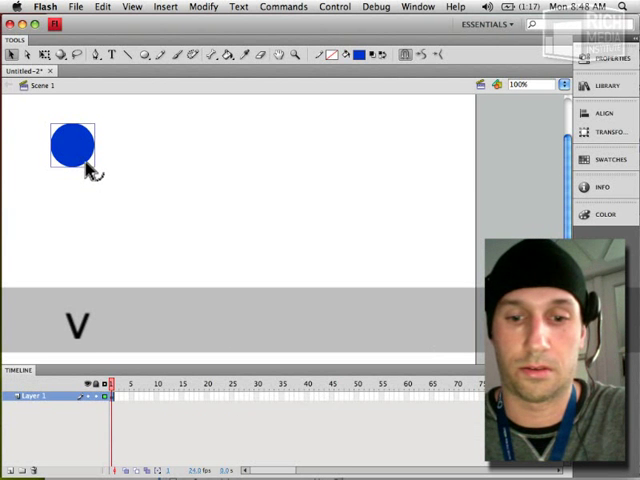
- Convert the circle into graphic symbol 'Symbol 1' and fit the whole stage in view
key("F8")
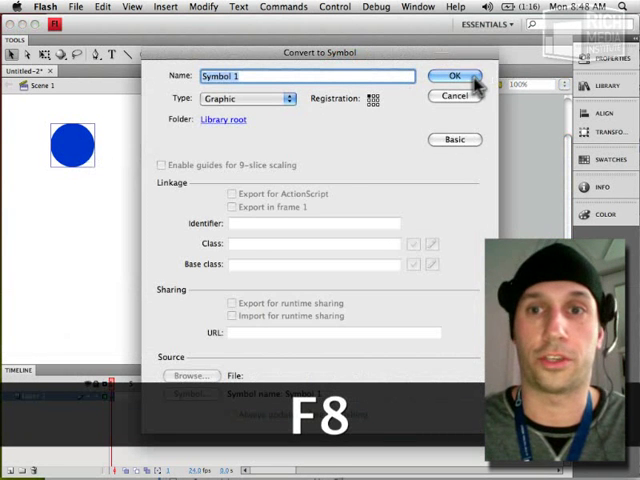
left_click(454, 76)
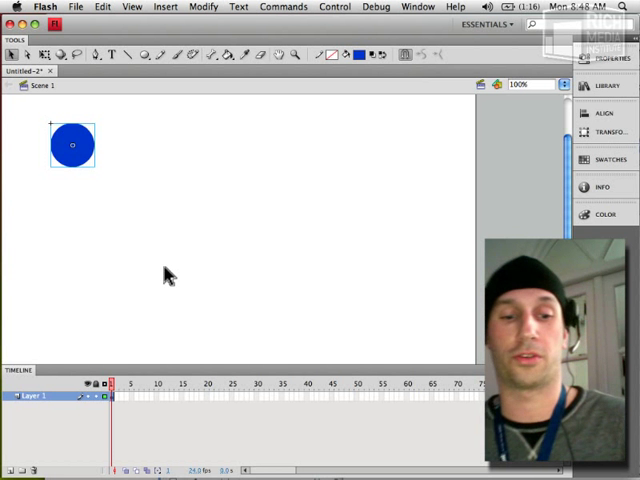
key("cmd+shift+w")
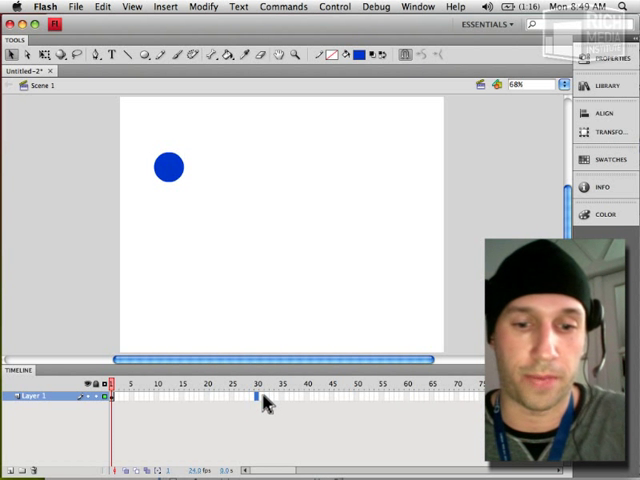
- Add a keyframe at frame 30 and a classic tween across frames 1–30
key("F6")
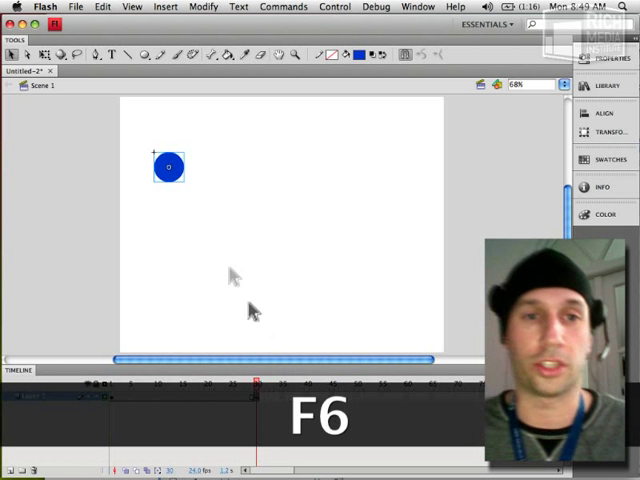
key("F6")
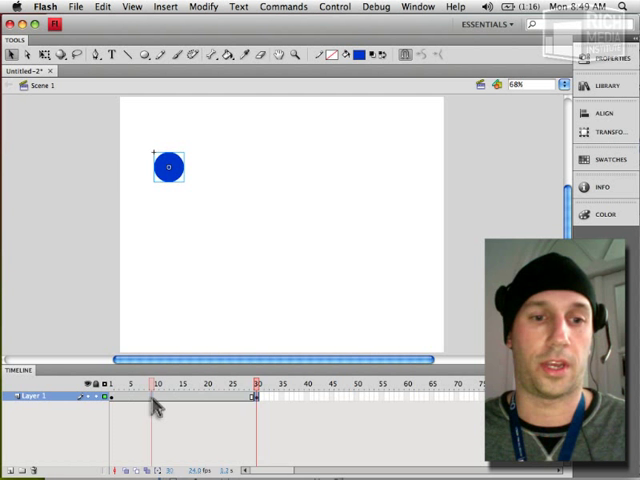
right_click(152, 406)
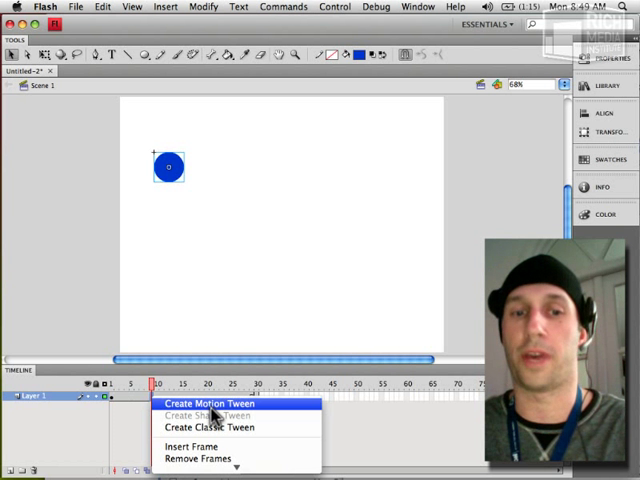
mouse_move(222, 439)
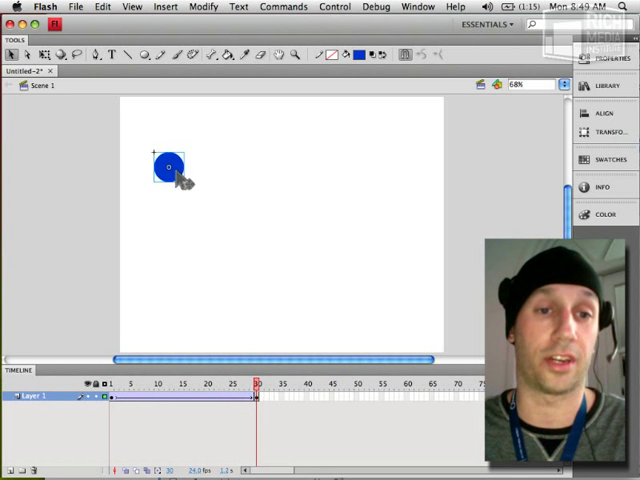
- Move the frame-30 circle to the right and give it a purple Tint color effect
left_click_drag(170, 165, 397, 158)
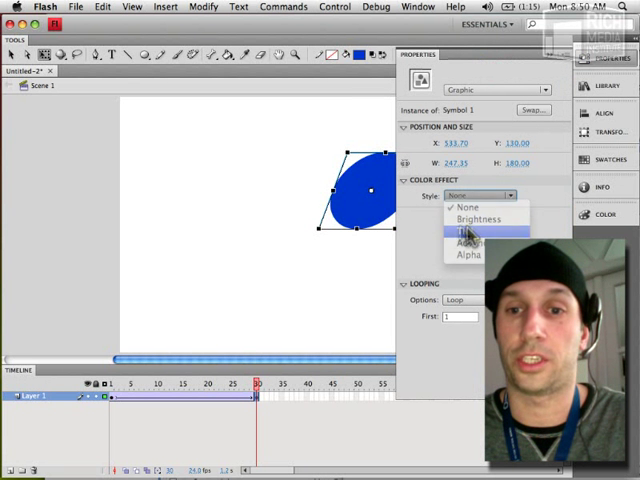
left_click(470, 230)
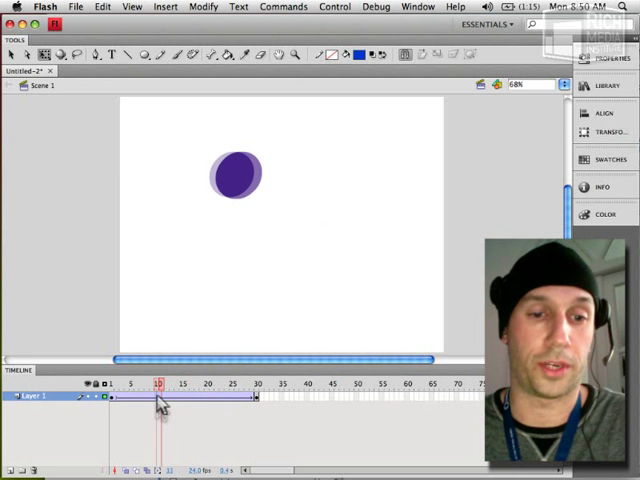
- Insert an extra keyframe around frame 10 inside the circle's tween
key("F6")
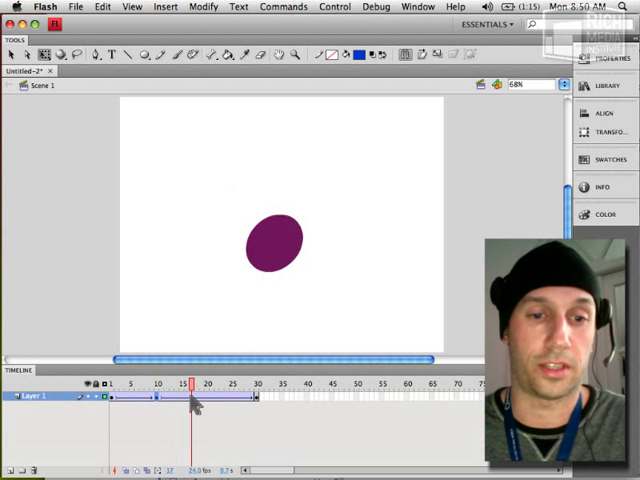
key("F6")
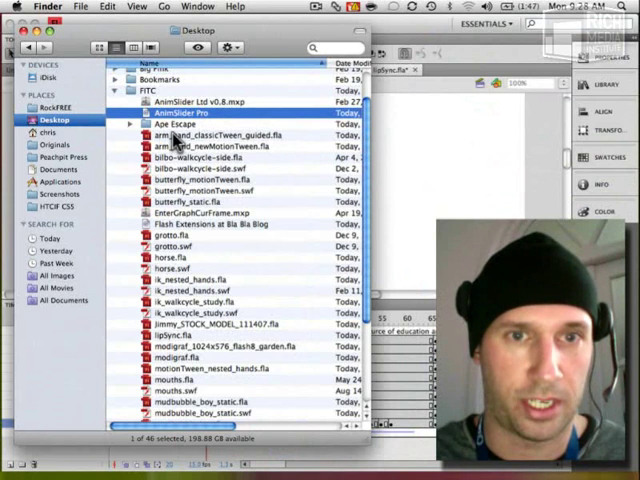
- Open the arm classic-tween example file from the Desktop FITC folder
double_click(200, 133)
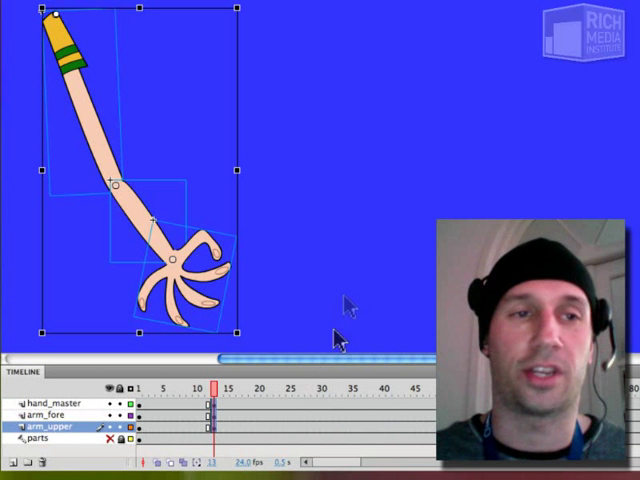
mouse_move(245, 333)
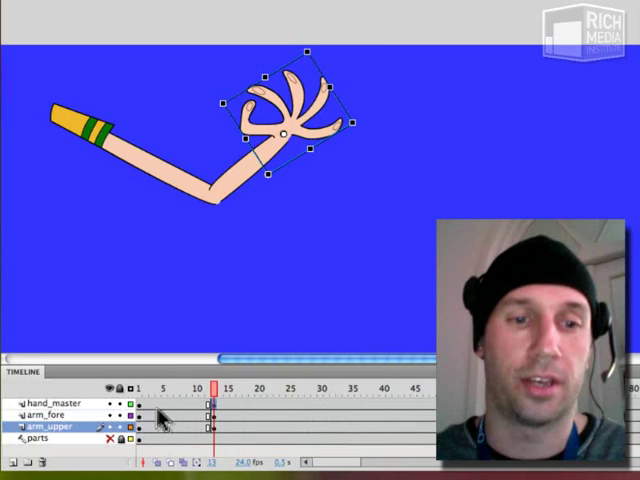
- Apply classic tweens from frame 1 to 13 on the upper arm, forearm and hand layers
right_click(140, 421)
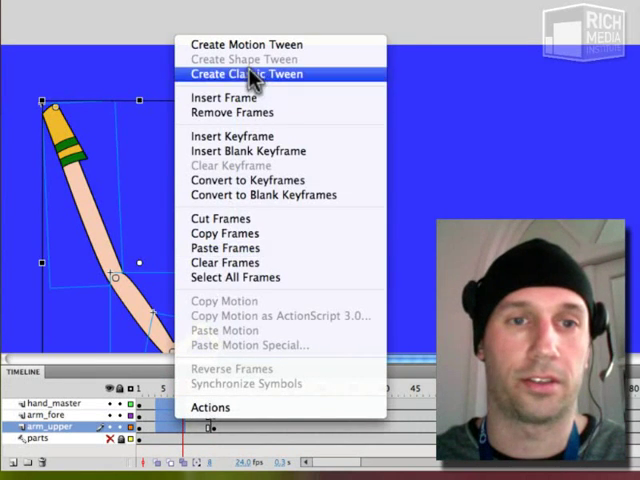
left_click(245, 74)
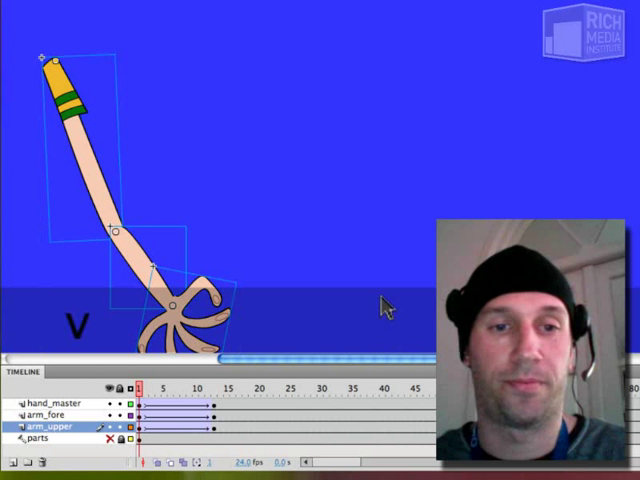
left_click(48, 404)
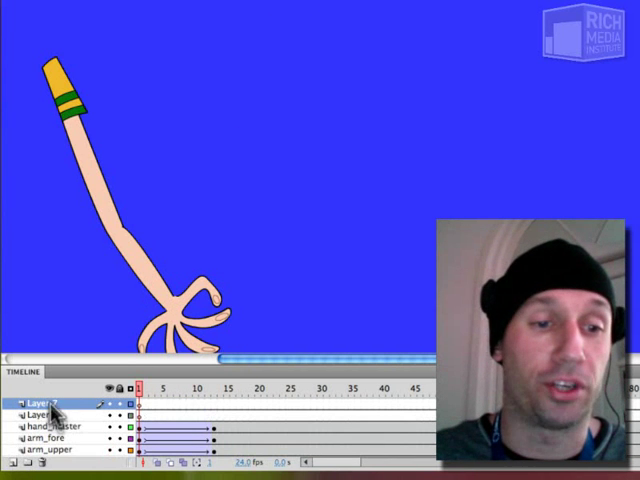
- Undo the extra layers and add a classic motion guide with a curved path for the hand
key("cmd+z")
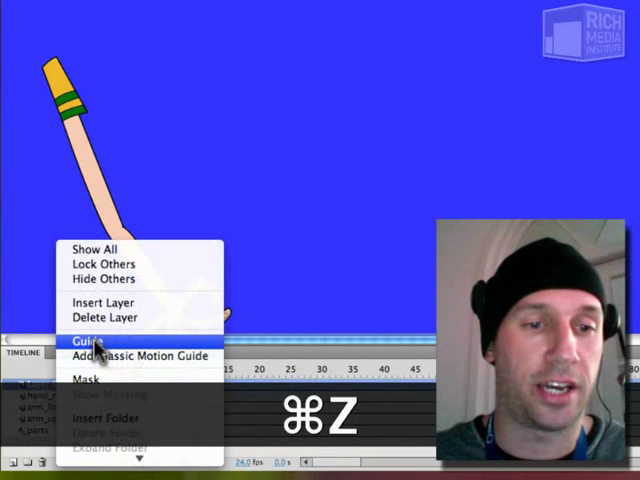
left_click(86, 339)
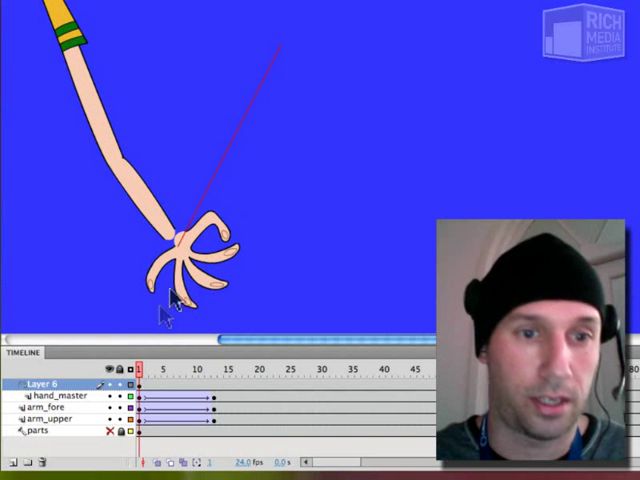
left_click(50, 395)
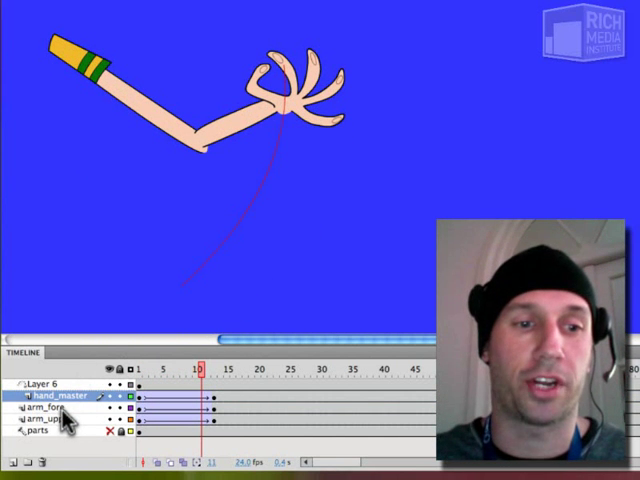
left_click(48, 409)
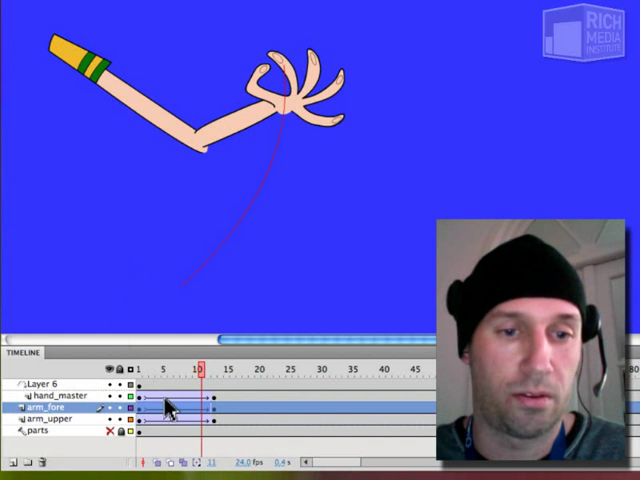
- Drop the guide layer and begin redoing the forearm's frames as a motion tween
right_click(175, 405)
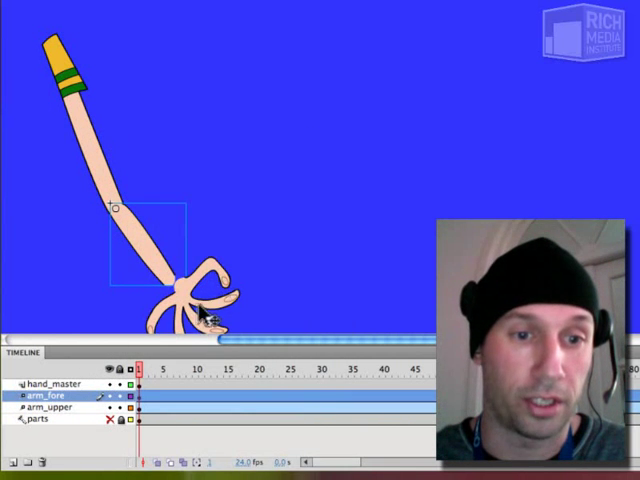
- Pose the arm at the later keyframe and curve the forearm's motion path, undoing two path edits
left_click(45, 383)
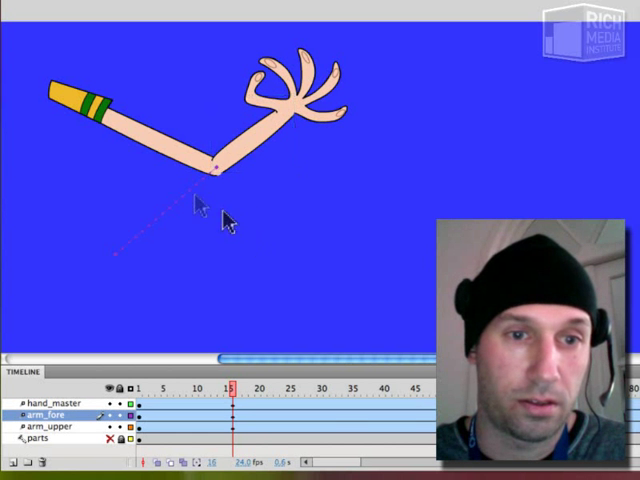
key("cmd+z")
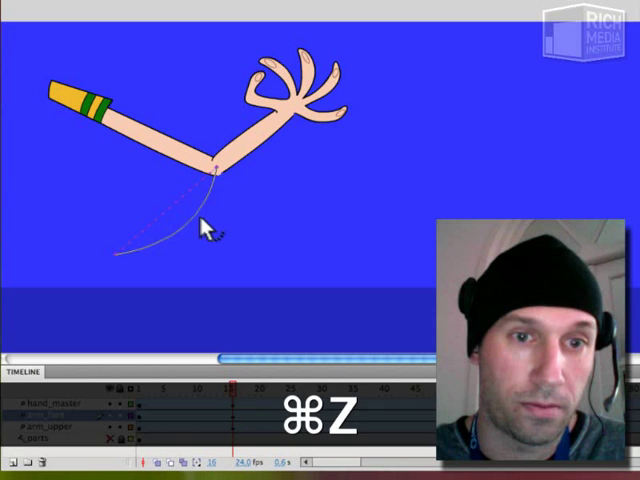
key("cmd+z")
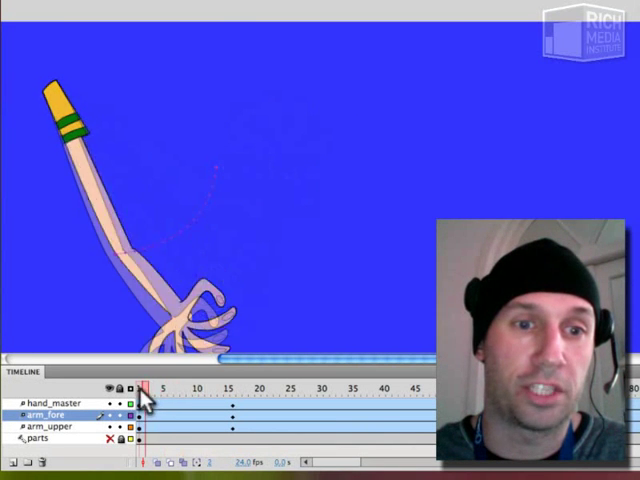